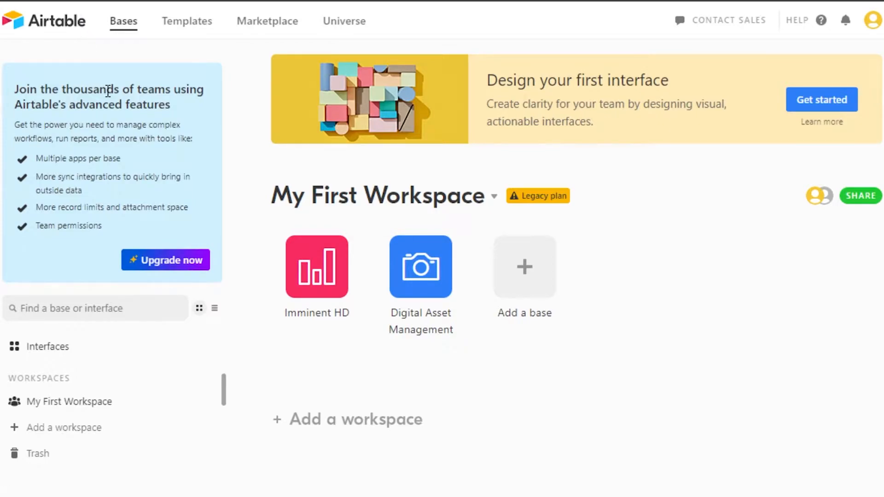
pyautogui.moveTo(591, 424)
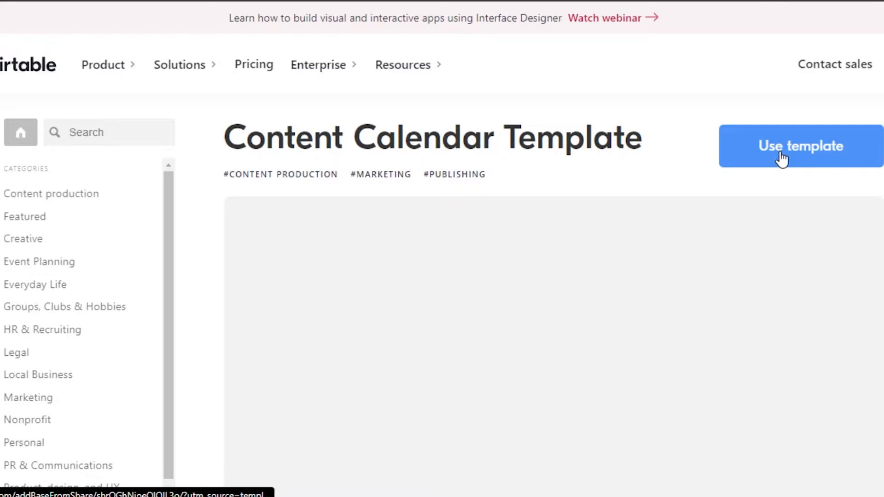
# Create a new base from the Content Calendar template via Use template.
pyautogui.click(799, 146)
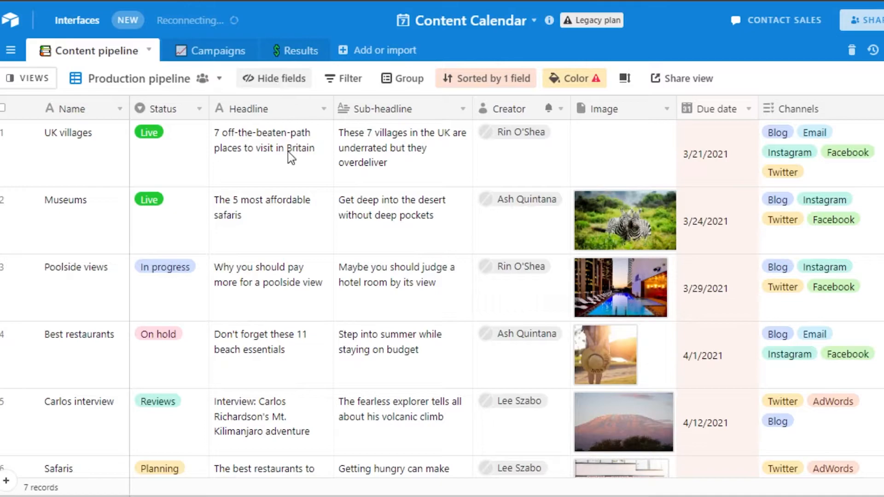
pyautogui.click(68, 133)
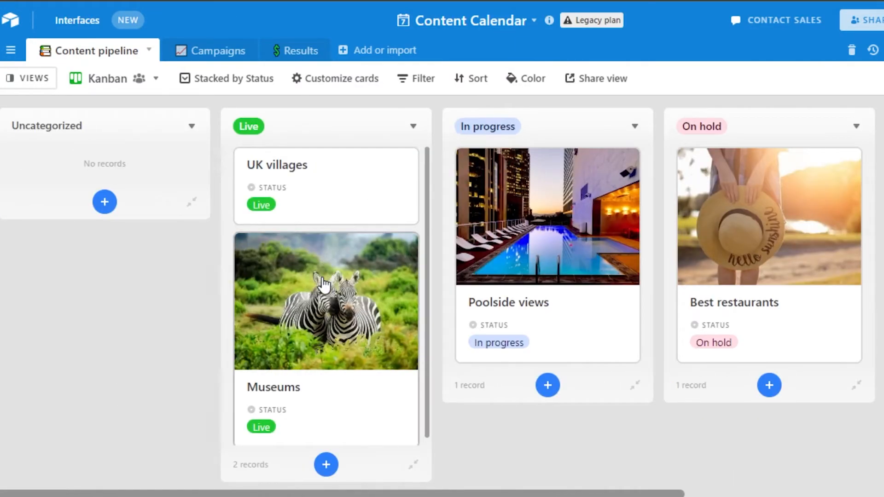
# Add a Task 1 card under the In progress Kanban stack.
pyautogui.click(107, 79)
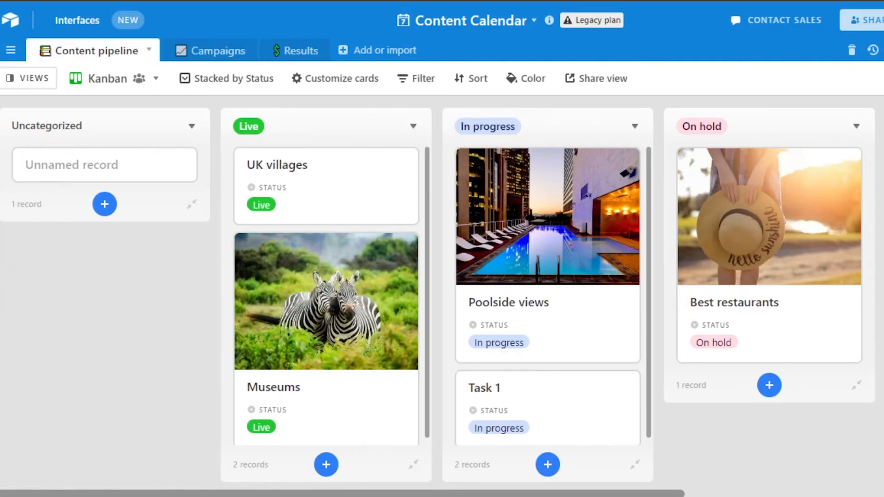
# Add a blank card under the Uncategorized Kanban stack.
pyautogui.click(28, 78)
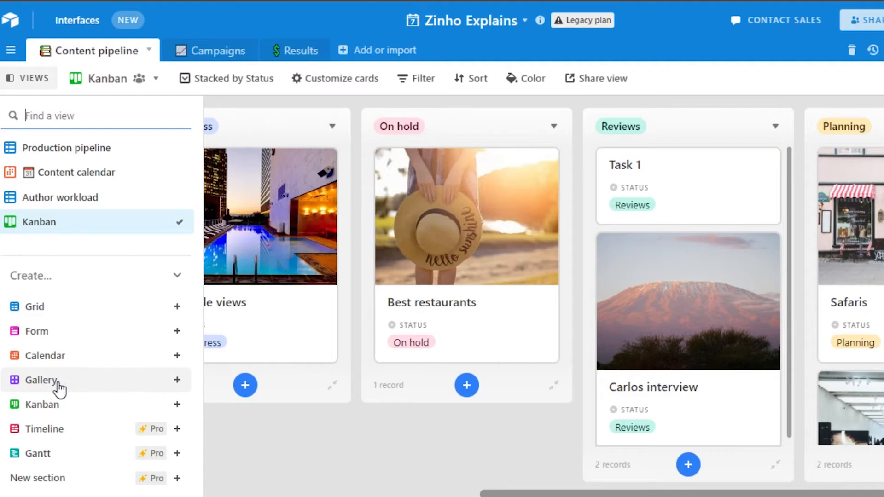
pyautogui.click(207, 50)
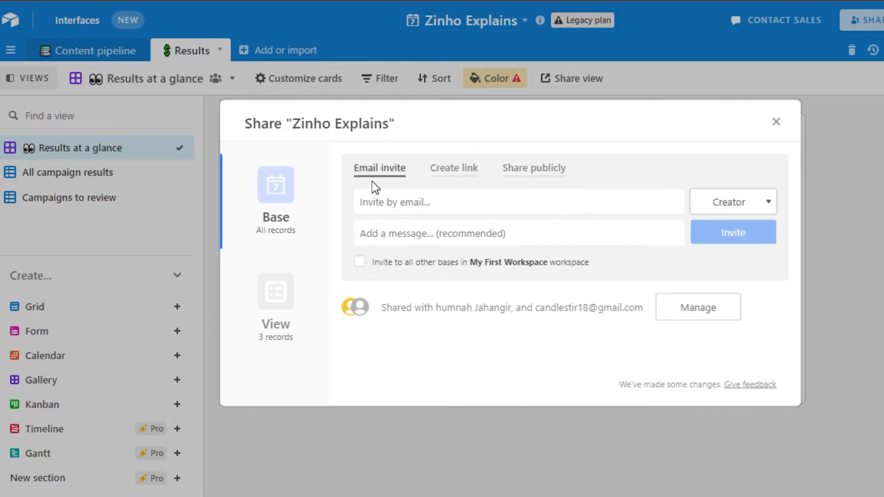
pyautogui.click(775, 121)
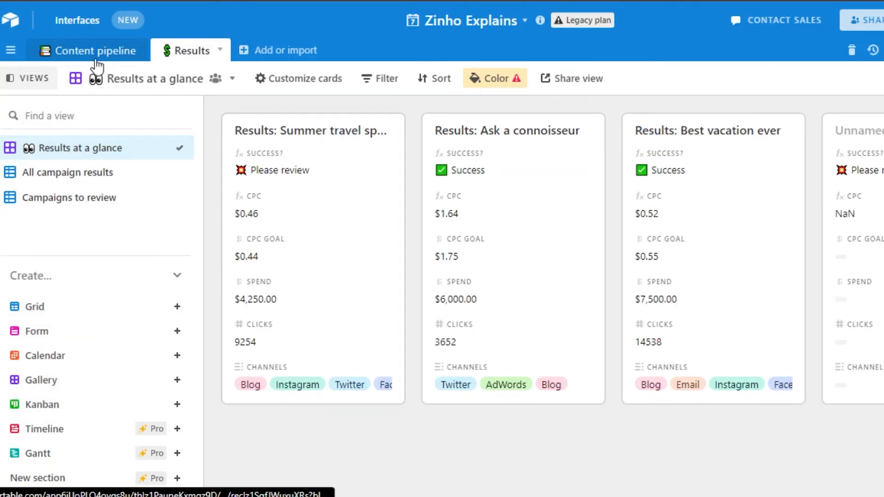
# Show the Content pipeline table as the April 2021 Content calendar view.
pyautogui.click(88, 50)
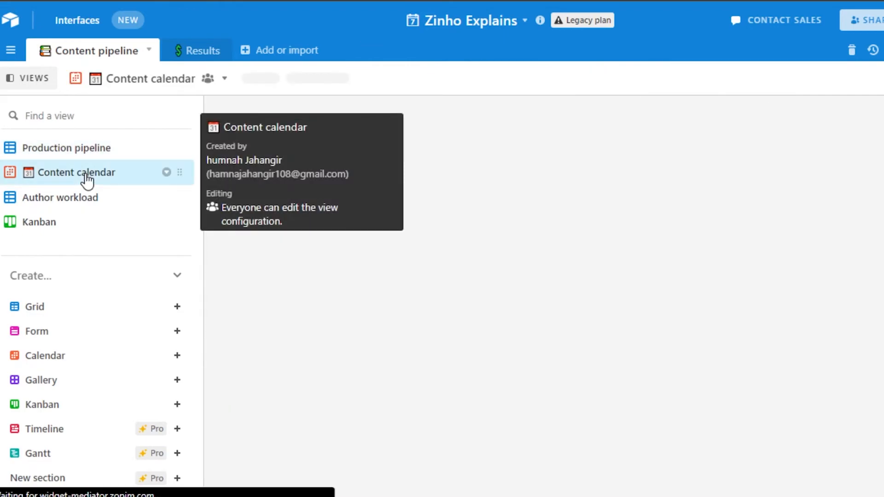
pyautogui.click(76, 172)
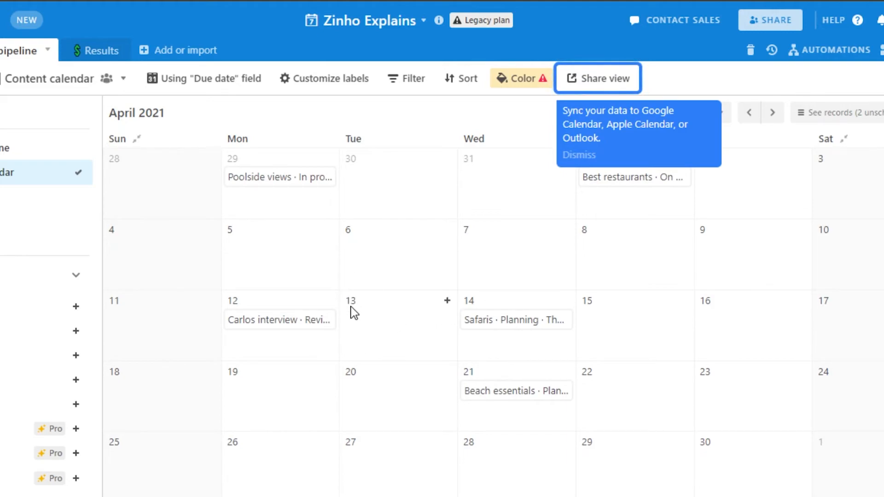